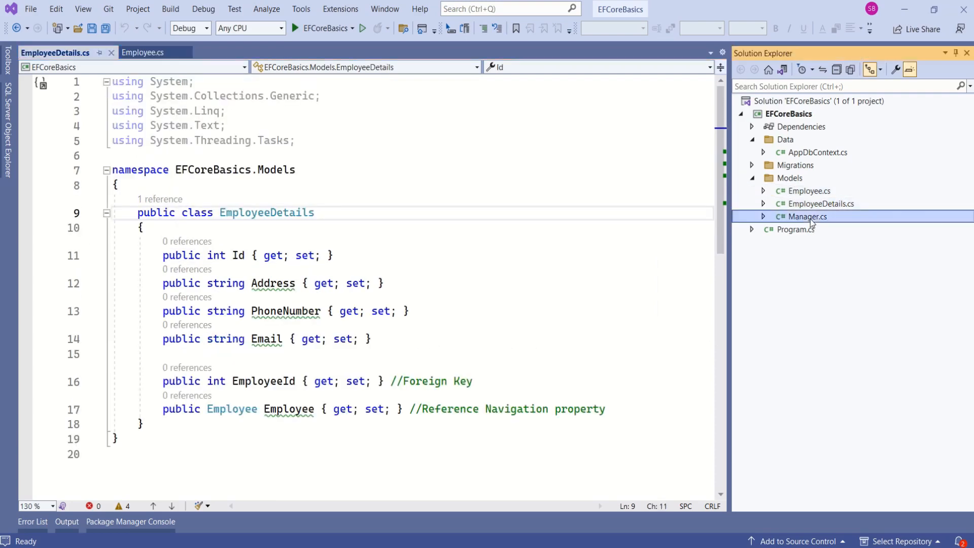
Step: Bring the Manager model class into view to review its properties
{"action": "left_click", "coordinate": [211, 51]}
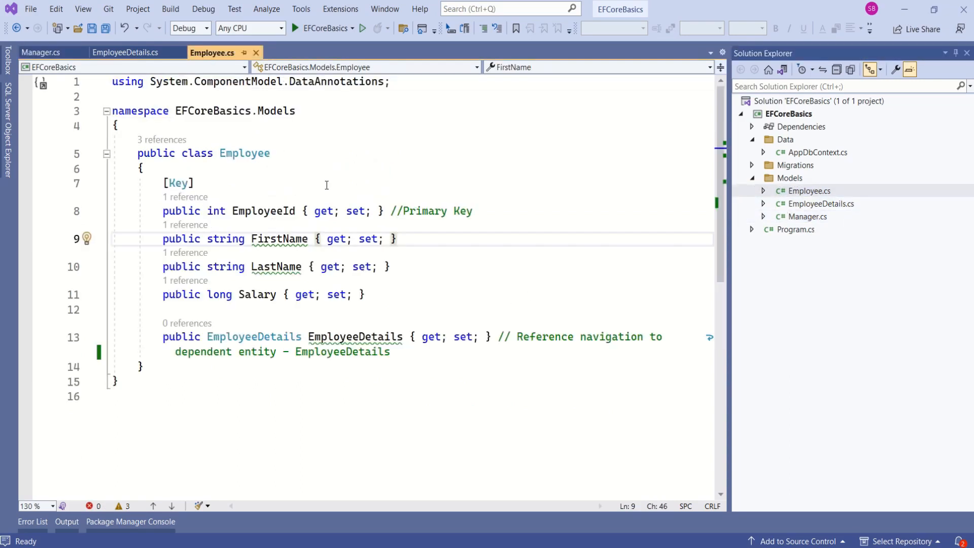
{"action": "left_click", "coordinate": [355, 335]}
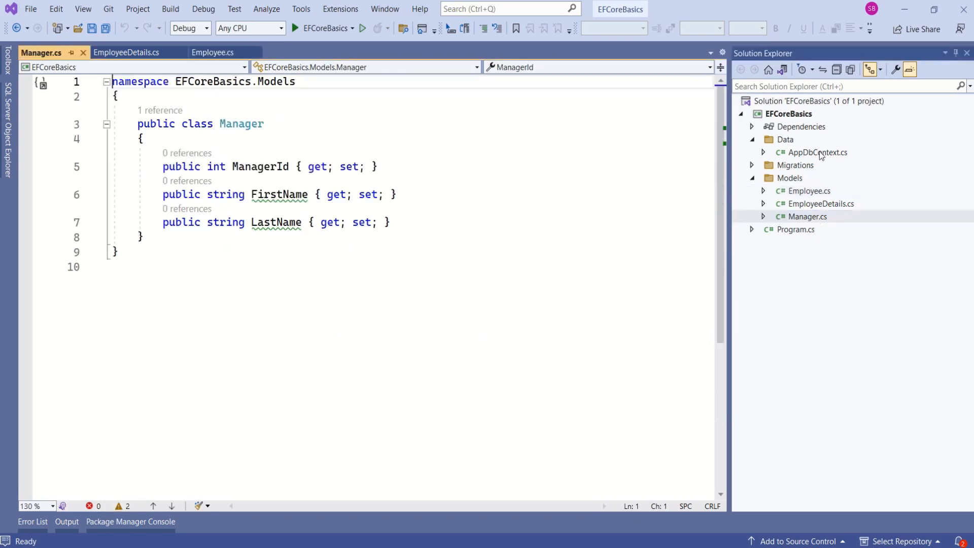
{"action": "mouse_move", "coordinate": [568, 275]}
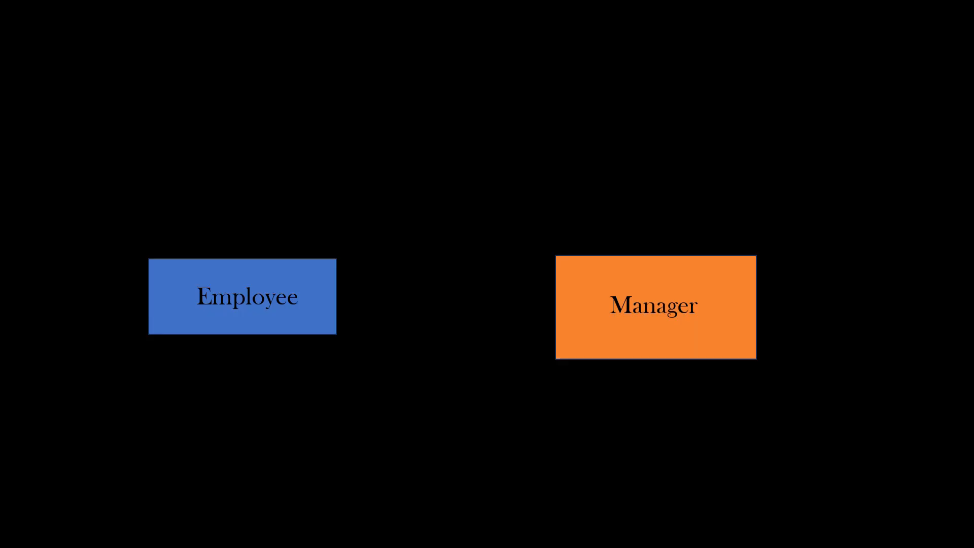
Step: Advance from the Employee/Manager diagram slide to the Primary Key convention slide
{"action": "left_click_drag", "start_coordinate": [337, 298], "coordinate": [557, 297]}
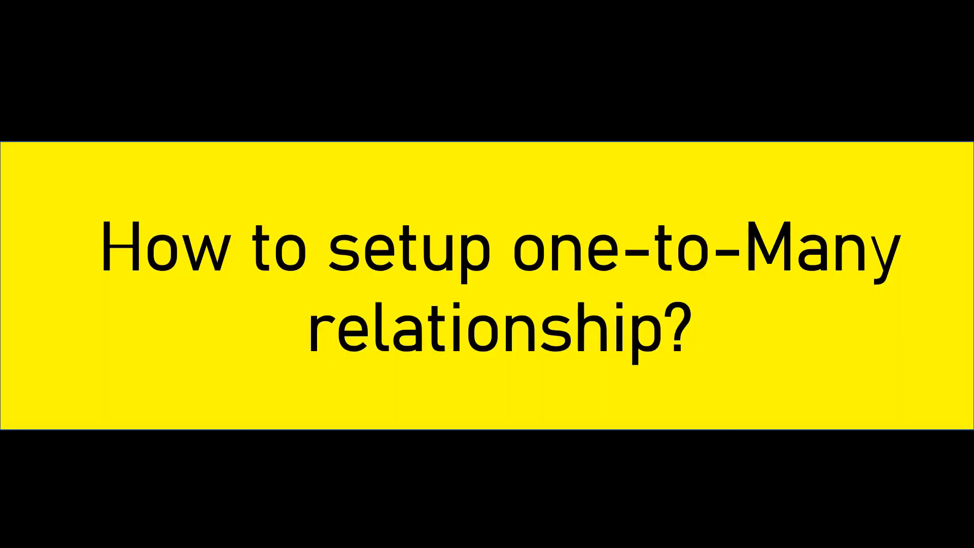
{"action": "key", "text": "Right"}
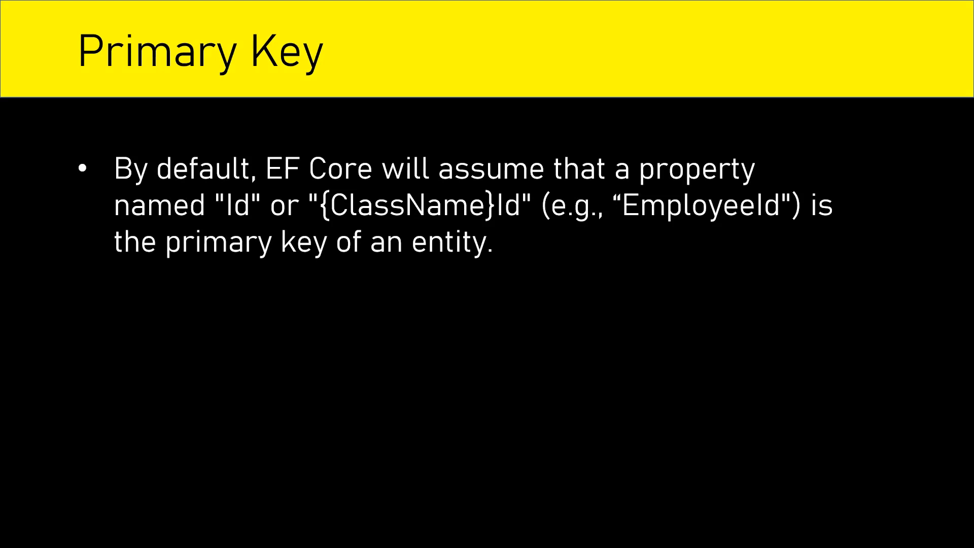
{"action": "key", "text": "right"}
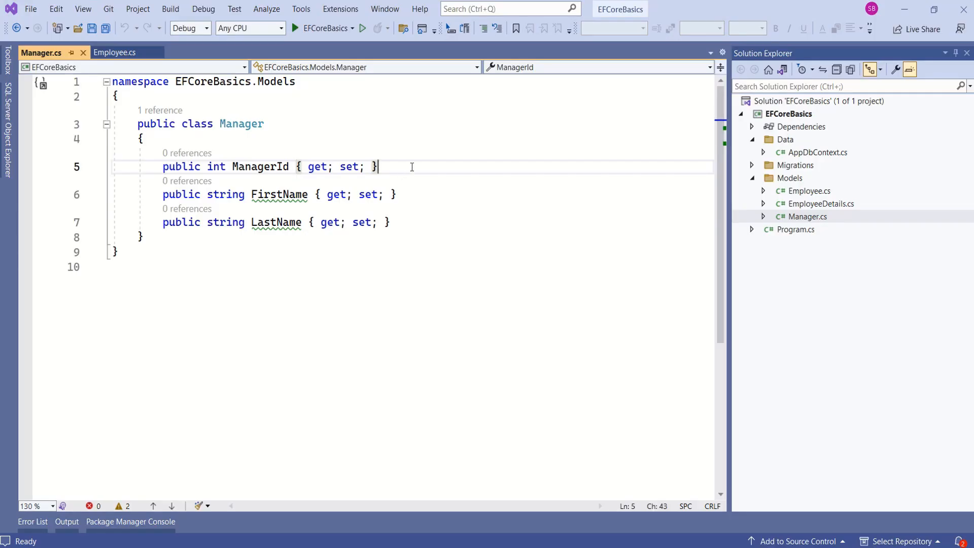
Step: Comment ManagerId as '//Primary Key' and label Employee's one-to-one and one-to-many relationship sections
{"action": "type", "text": "//Primary Key"}
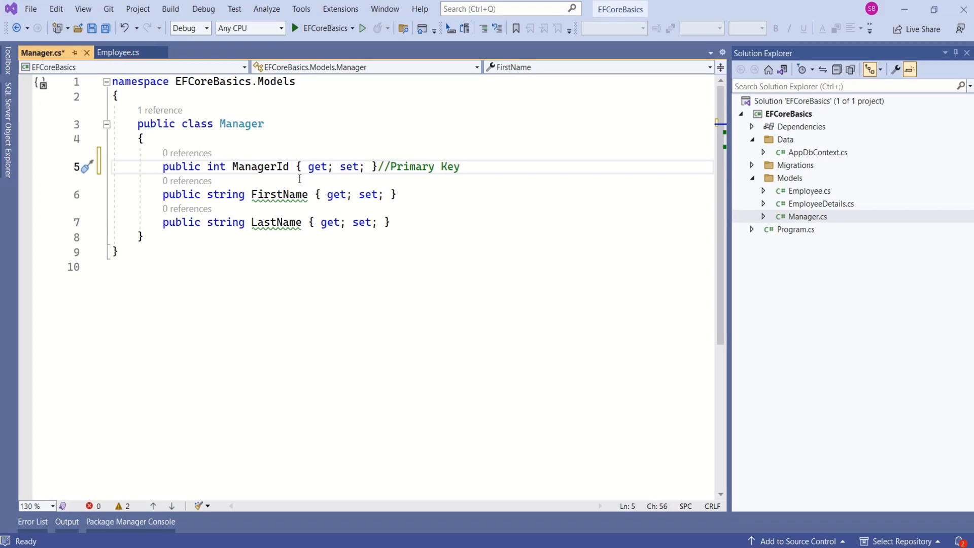
{"action": "left_click", "coordinate": [118, 52]}
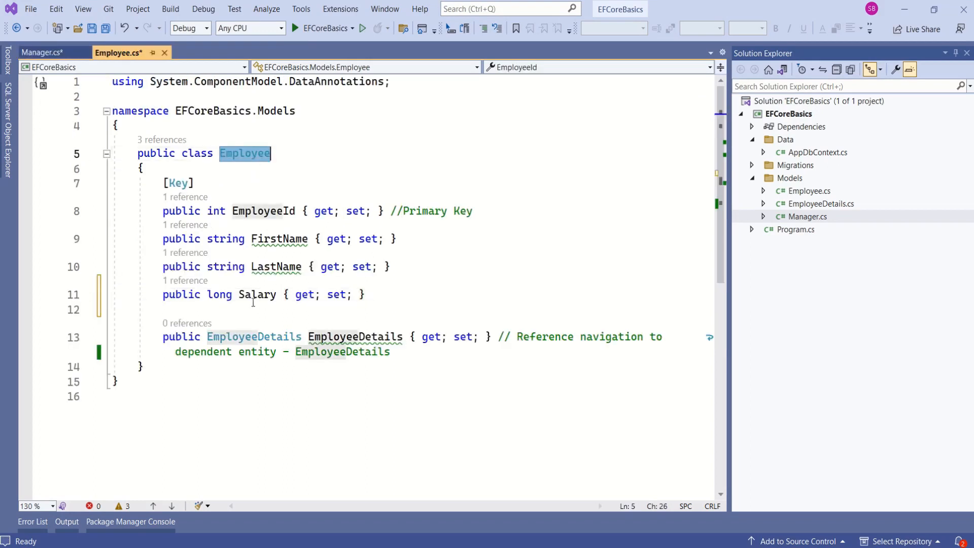
{"action": "type", "text": "//One-to-one relationship with EmployeeDetails"}
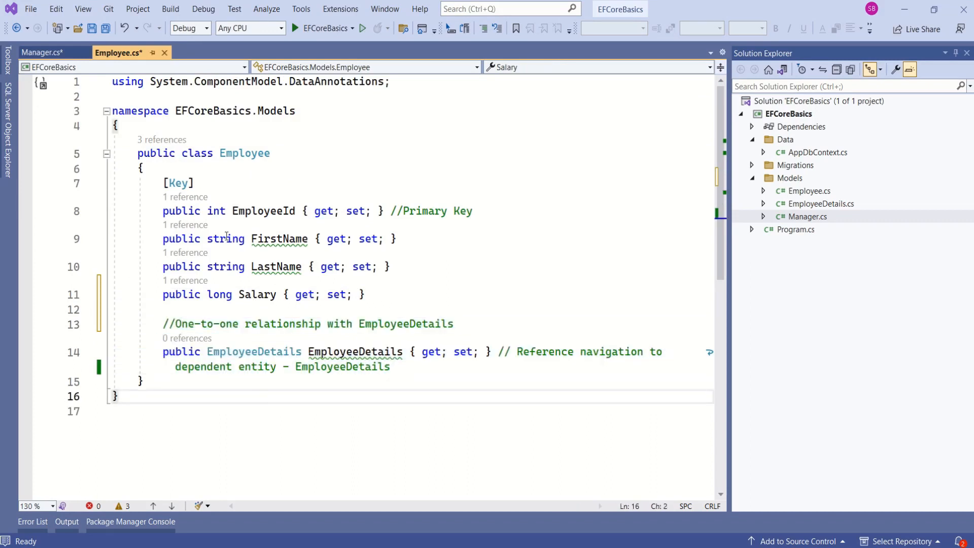
{"action": "double_click", "coordinate": [245, 153]}
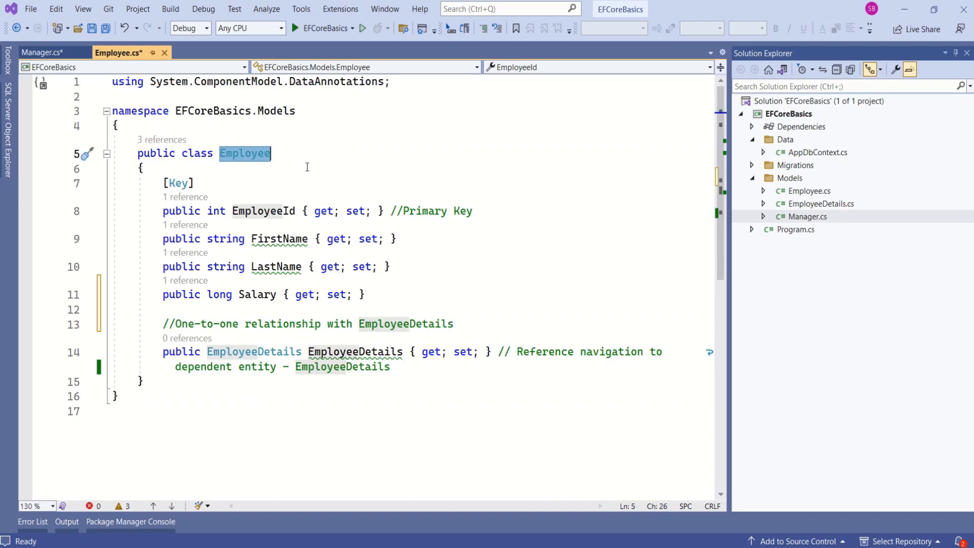
{"action": "type", "text": "//One-to-many relationship with Manager"}
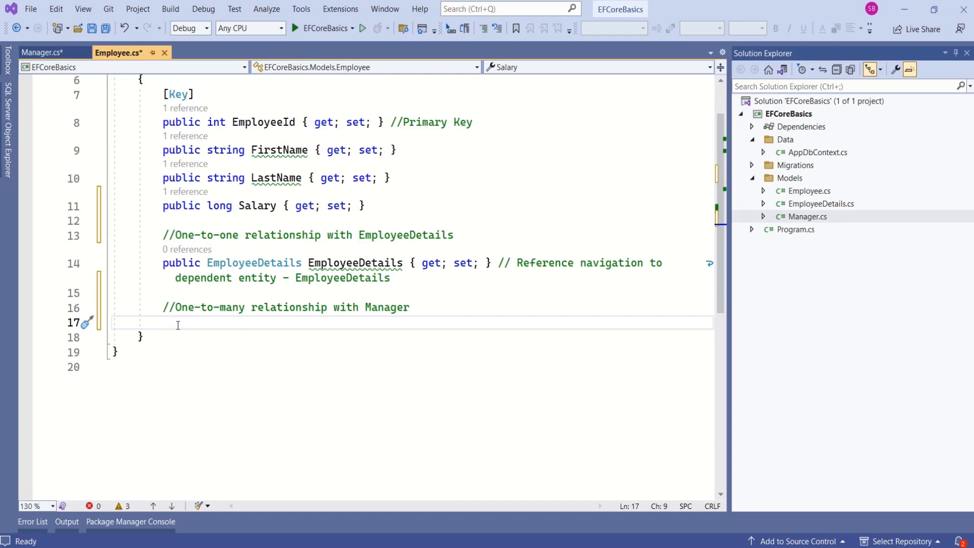
Step: Add 'public int ManagerId { get; set; }' foreign key and Manager navigation property to Employee
{"action": "type", "text": "public int ManagerId { get; set; }// Foreign key property"}
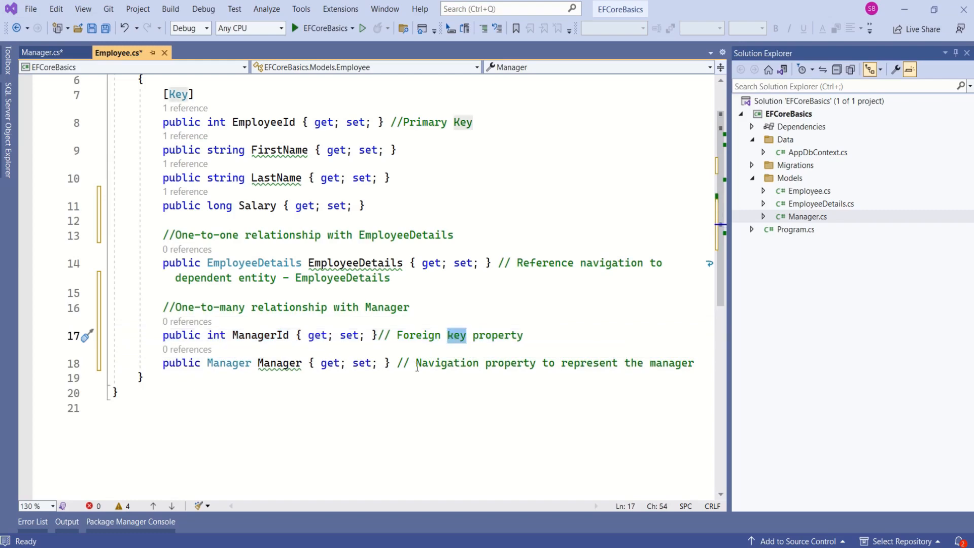
{"action": "left_click_drag", "start_coordinate": [416, 363], "coordinate": [694, 363]}
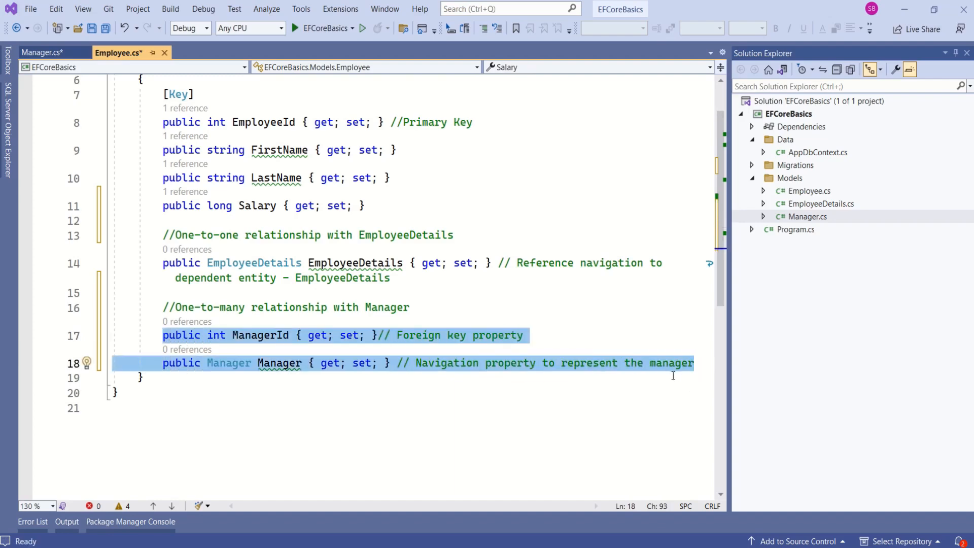
{"action": "left_click", "coordinate": [43, 51]}
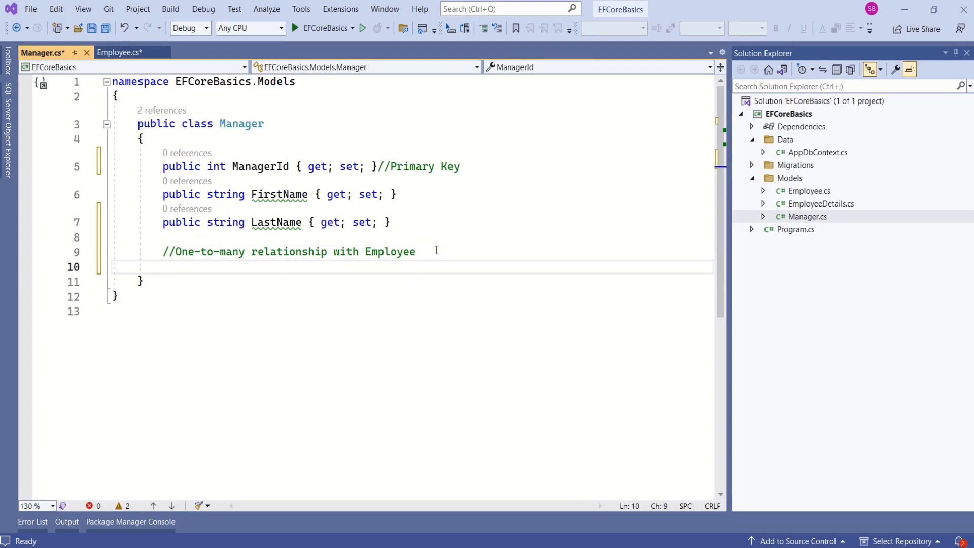
Step: Add 'public ICollection<Employee> Employees { get; set; }' collection navigation property to Manager and save
{"action": "type", "text": "public ICollection<Employee> Employees { get; set; } // Collection navigation property to represent the employees managed by the manager"}
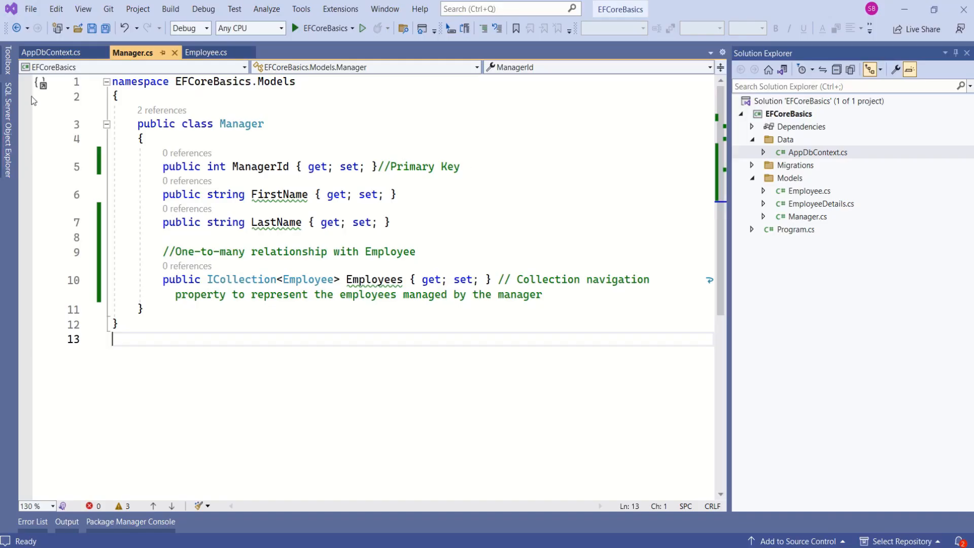
Step: Show the AppDbContext class with its Employee, Manager and EmployeeDetails DbSets
{"action": "left_click", "coordinate": [52, 52]}
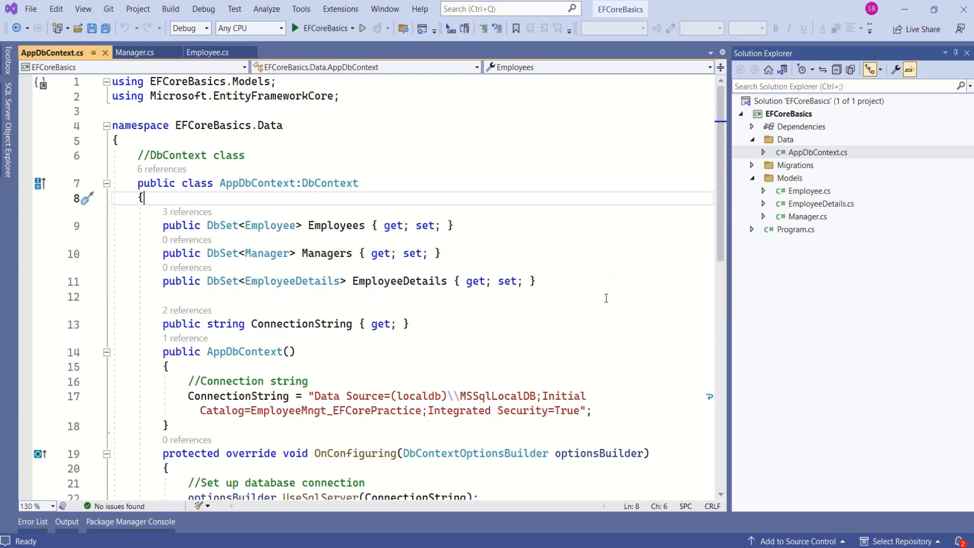
{"action": "mouse_move", "coordinate": [488, 289]}
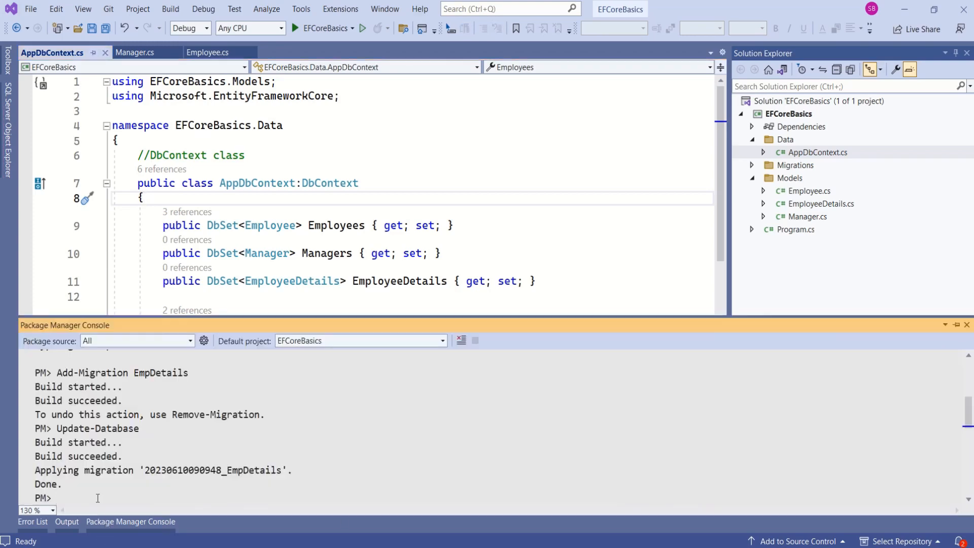
Step: Run Add-Migration OneToManyRelationship and review the generated ManagerId foreign key migration
{"action": "type", "text": "A"}
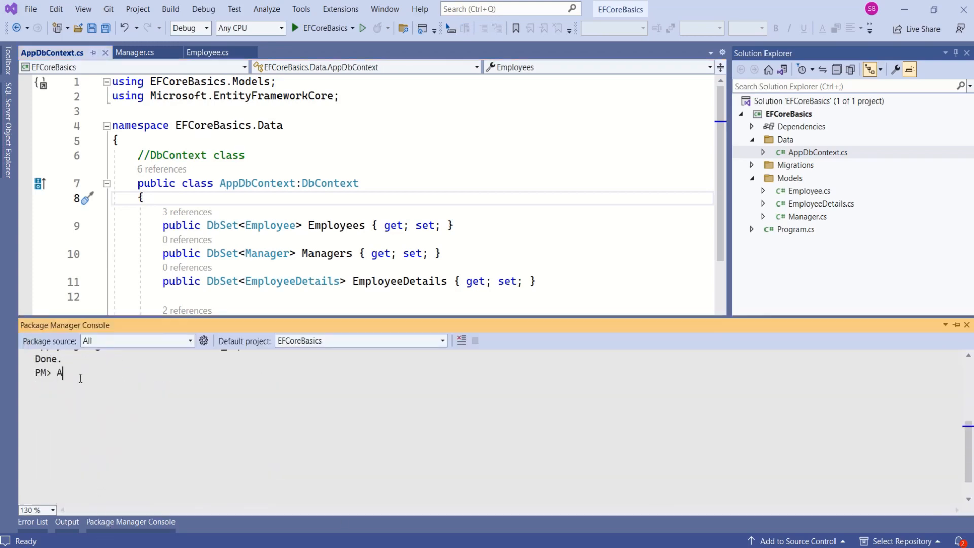
{"action": "type", "text": "dd-Mi"}
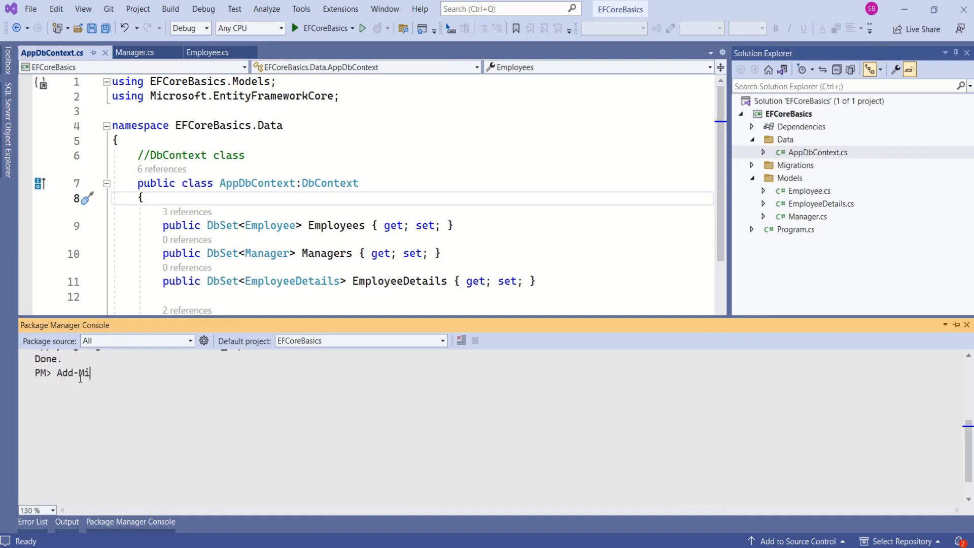
{"action": "type", "text": "gration Oneto"}
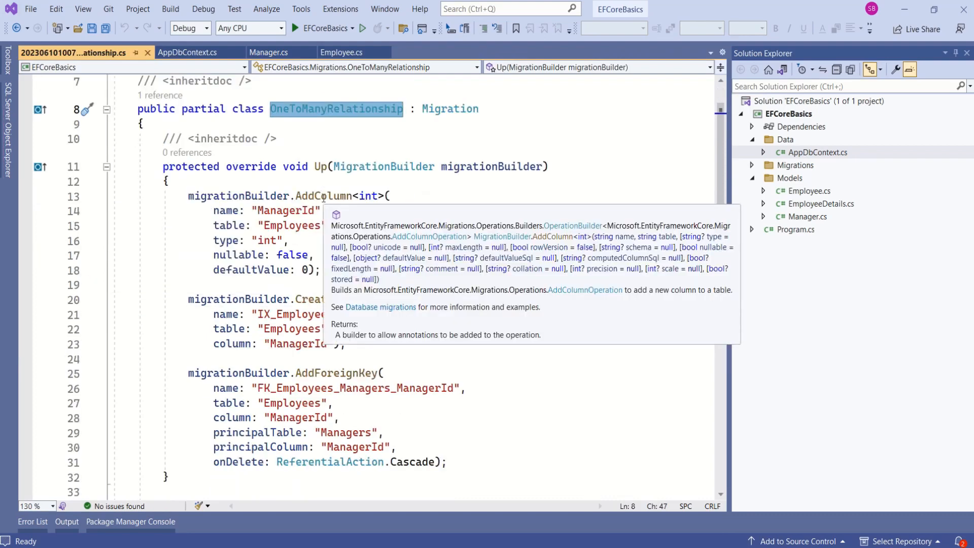
{"action": "left_click", "coordinate": [323, 196]}
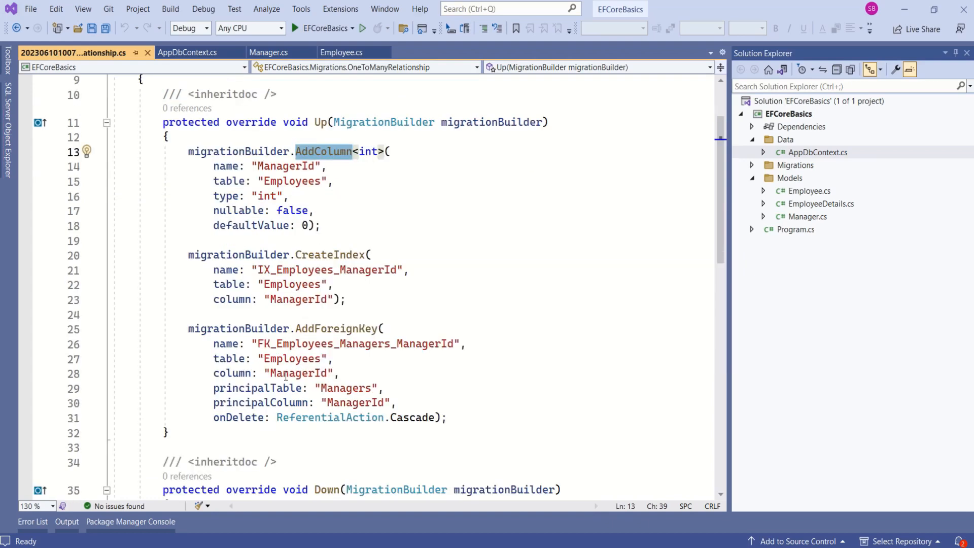
Step: Enter Update-Database in the Package Manager Console to apply the migration
{"action": "left_click", "coordinate": [130, 521]}
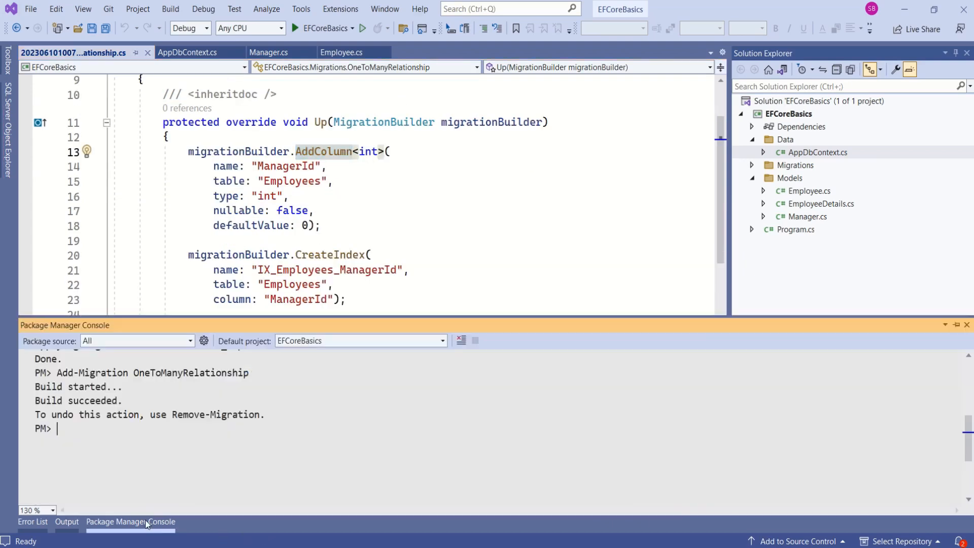
{"action": "type", "text": "Update"}
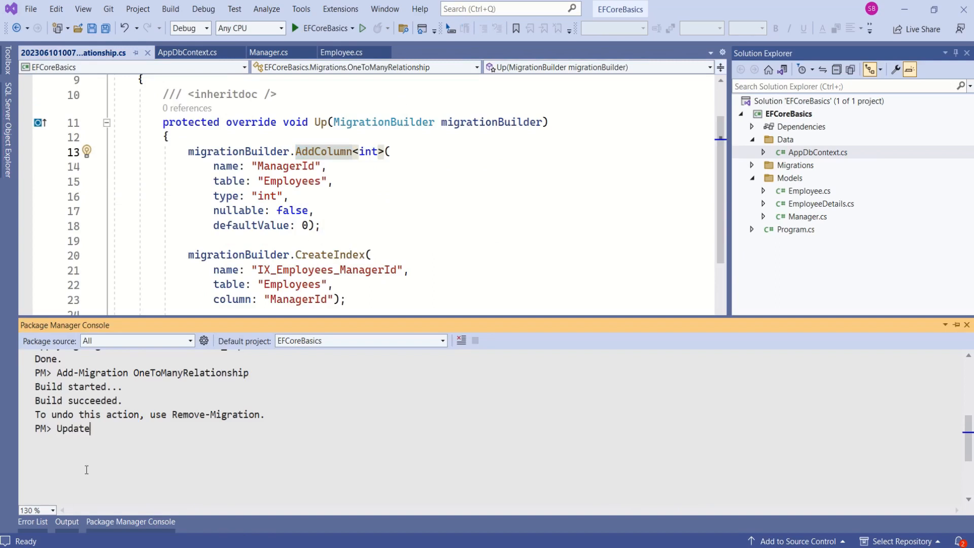
{"action": "type", "text": "-Database"}
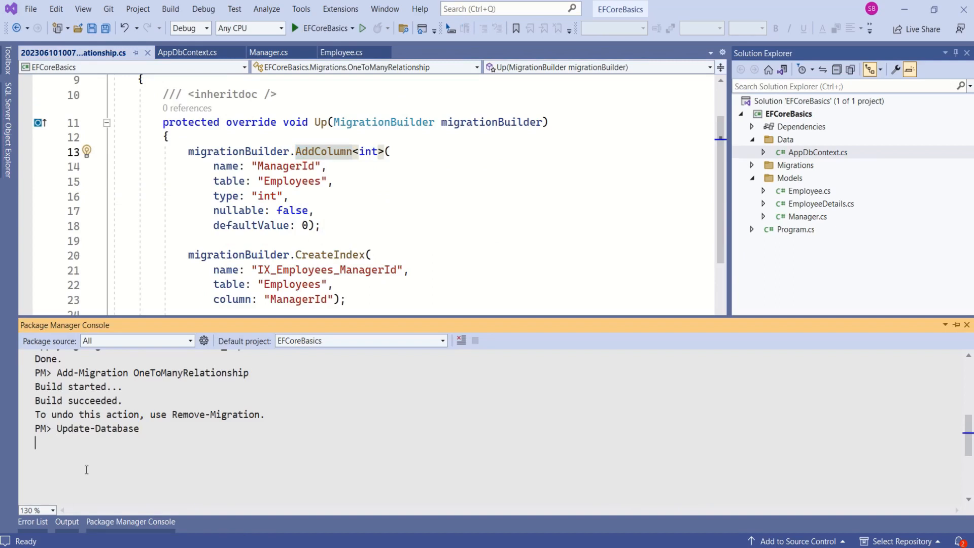